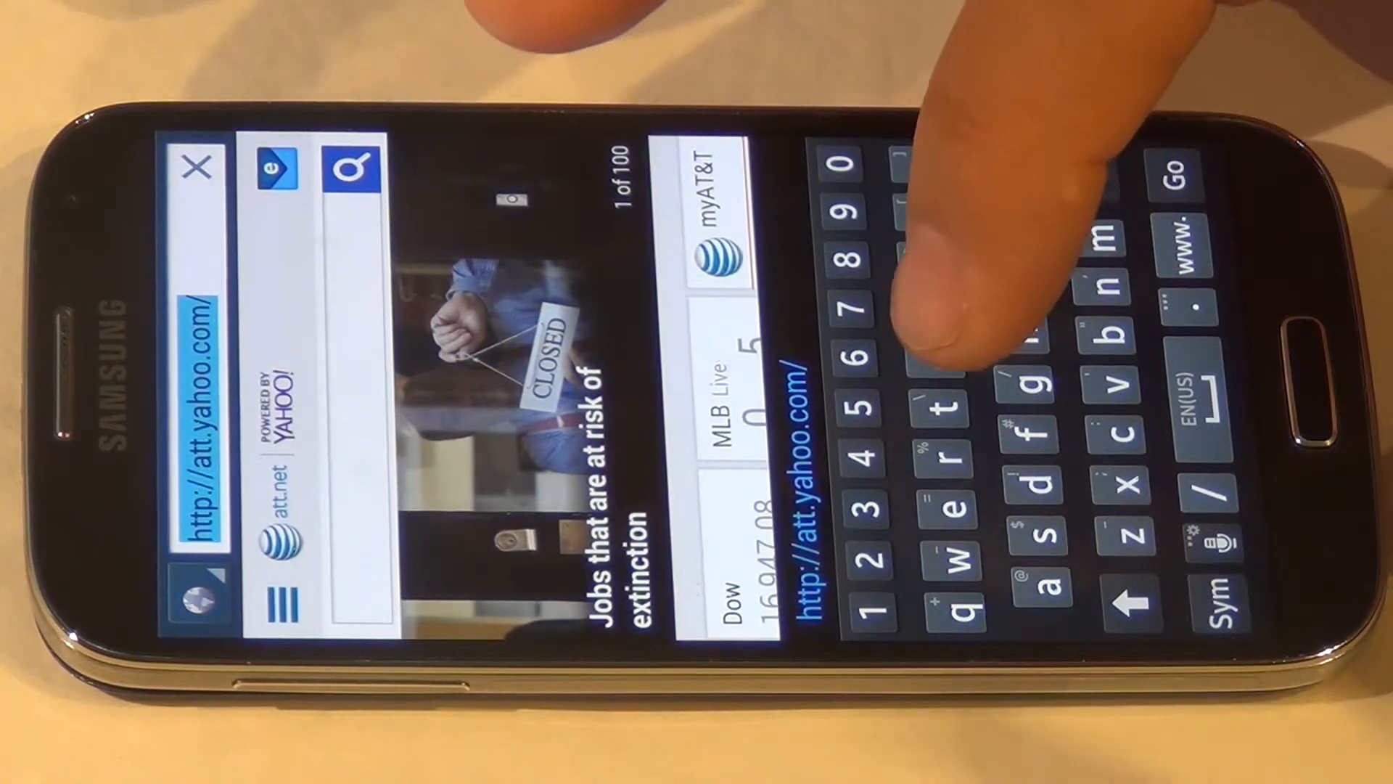
- Download towelroot from towelroot.com and open the APK, reaching the unknown-sources install block
text(to)
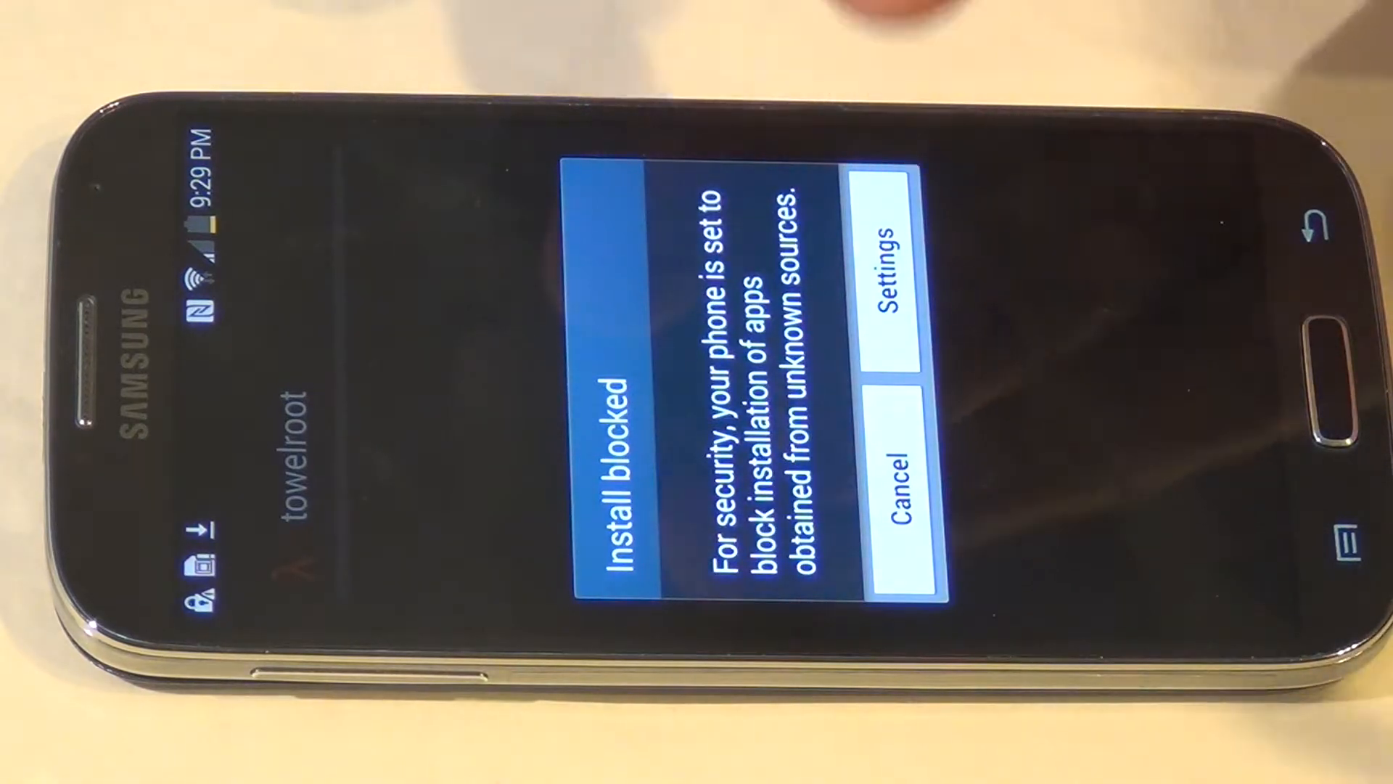
- Allow unknown sources, install towelroot, open it and run 'make it ra1n'
click(892, 258)
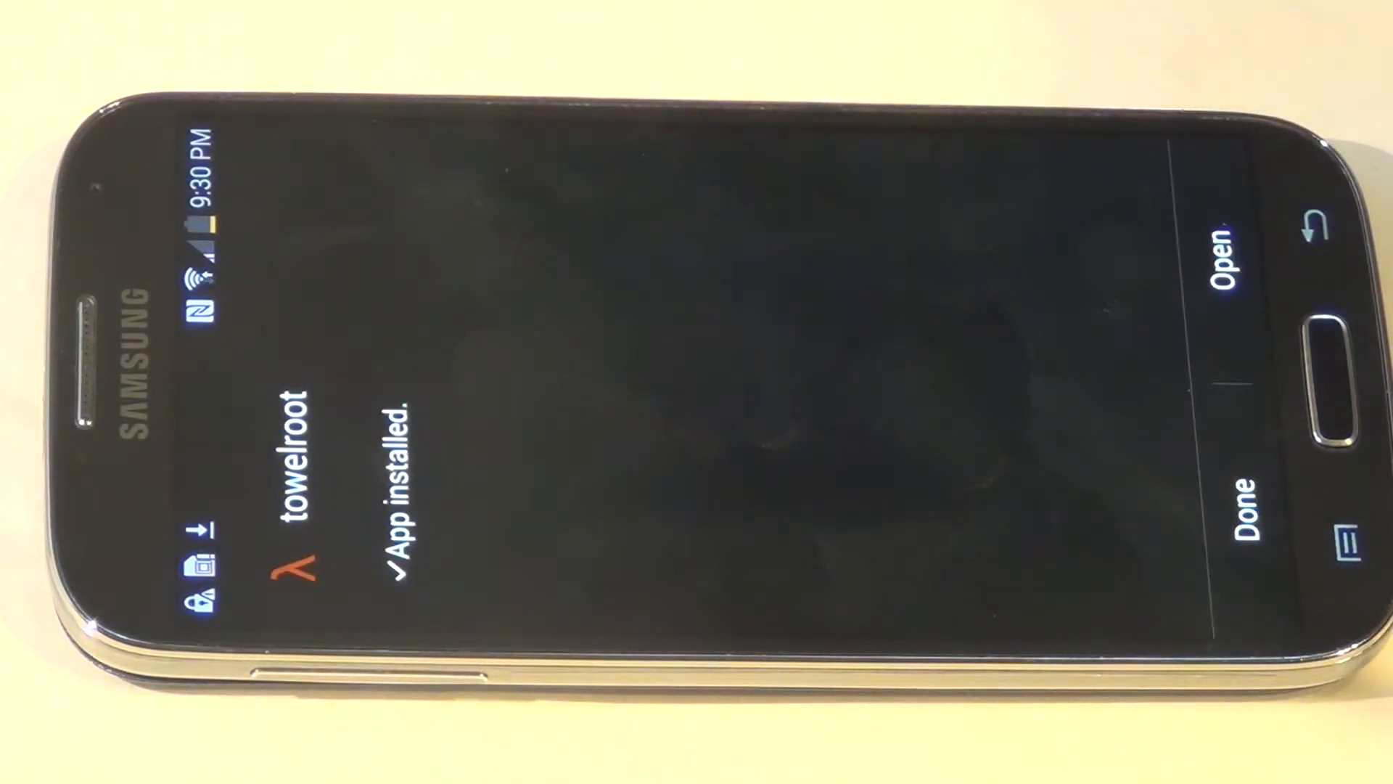
click(1226, 257)
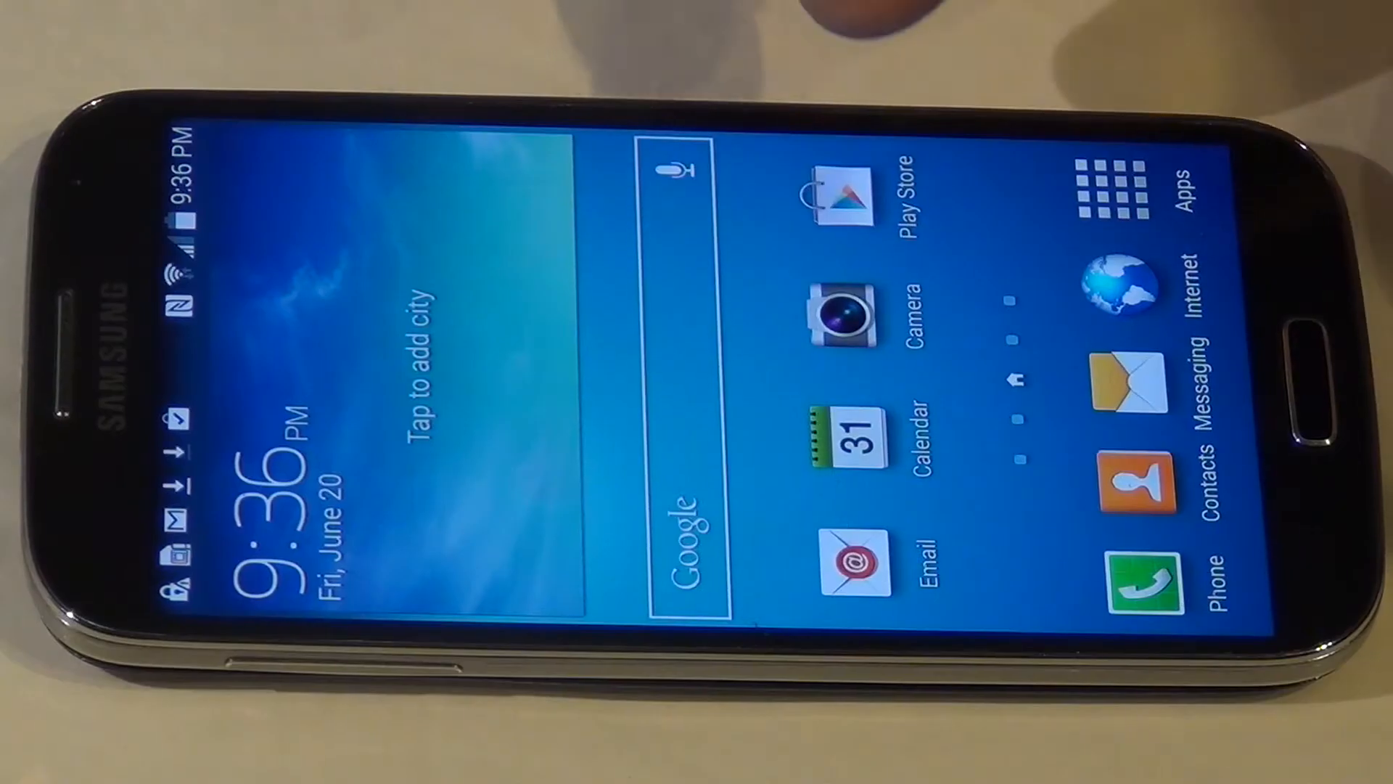
- Search Play Store for 'supersu', install and accept SuperSU, then open it
click(835, 200)
text(super)
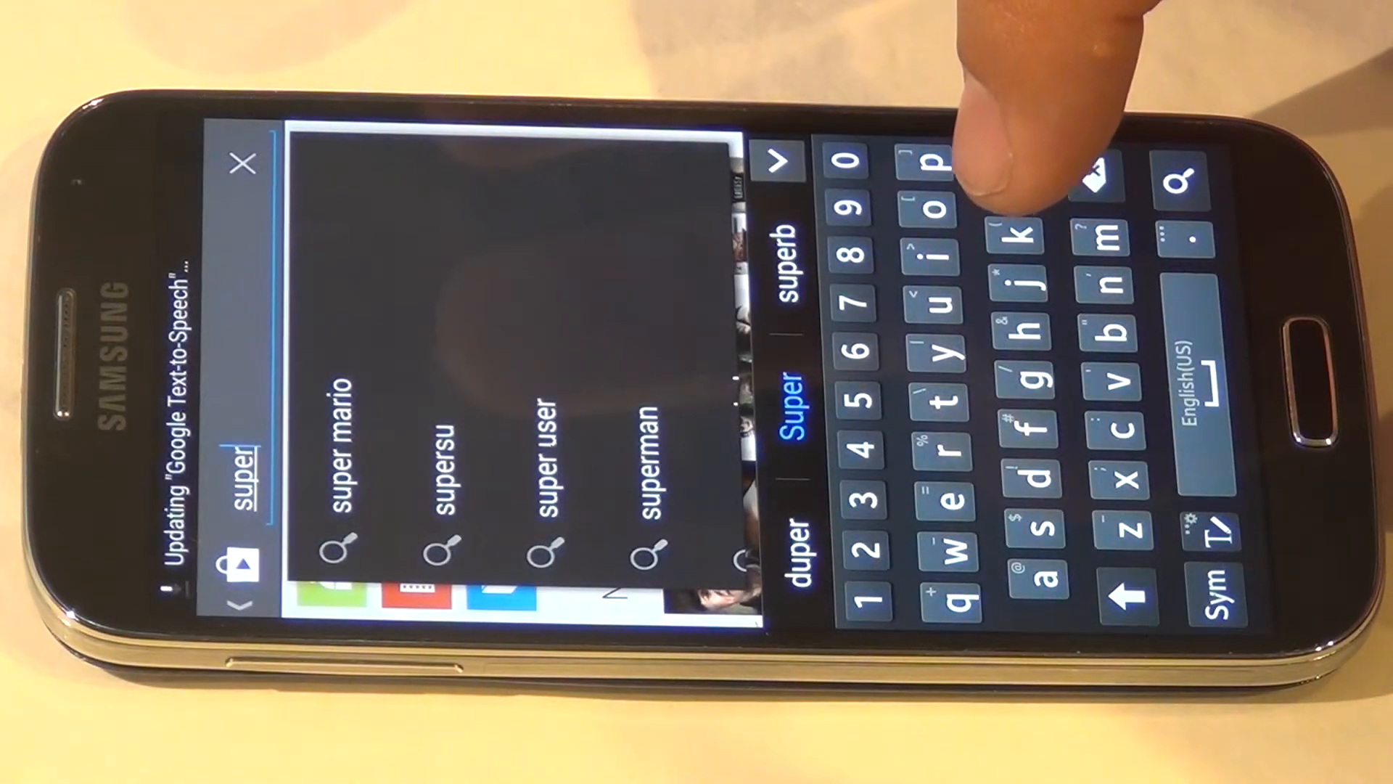
click(573, 491)
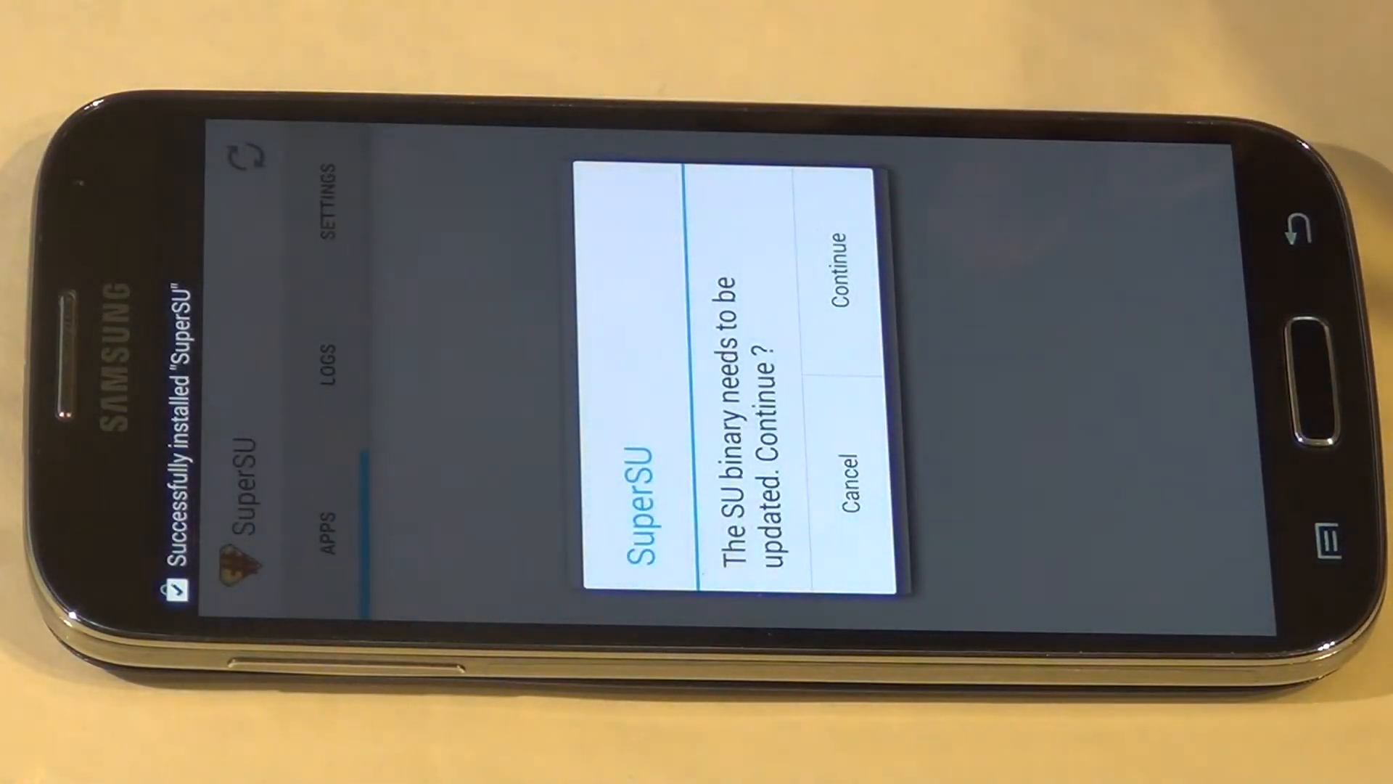
- Continue with the SU binary update and answer the KNOX detected dialog
click(848, 276)
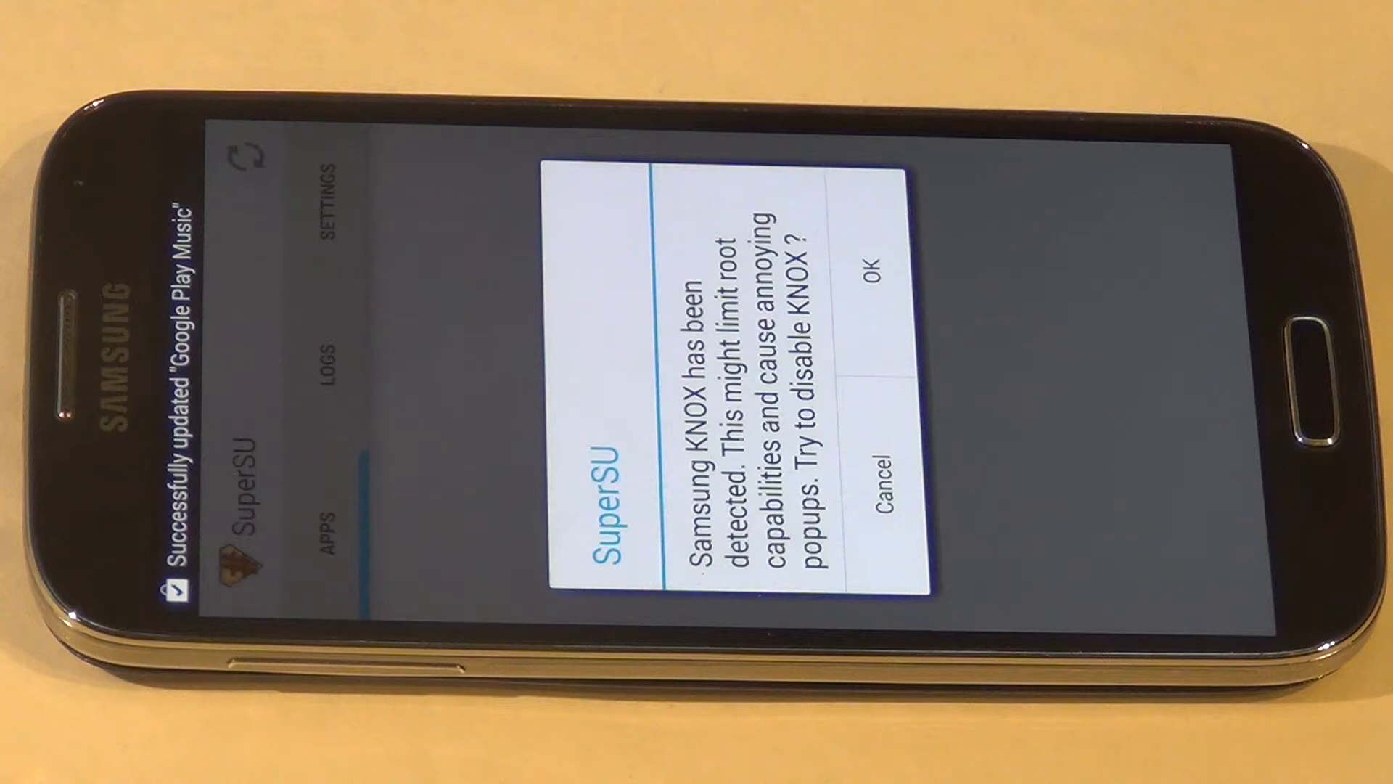
click(880, 275)
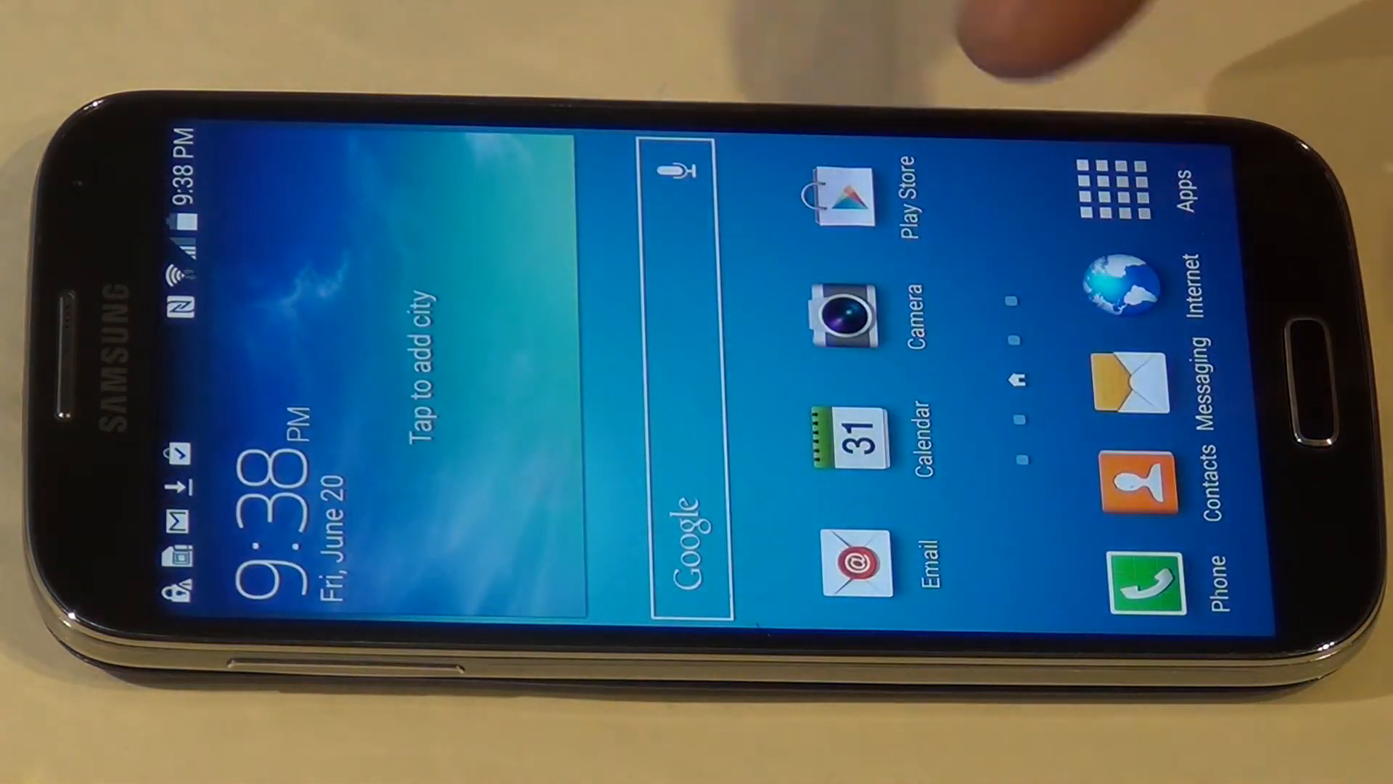
- Launch SuperSU from Apps, relaunch it, and confirm the 'Device will restart' dialog
click(1113, 187)
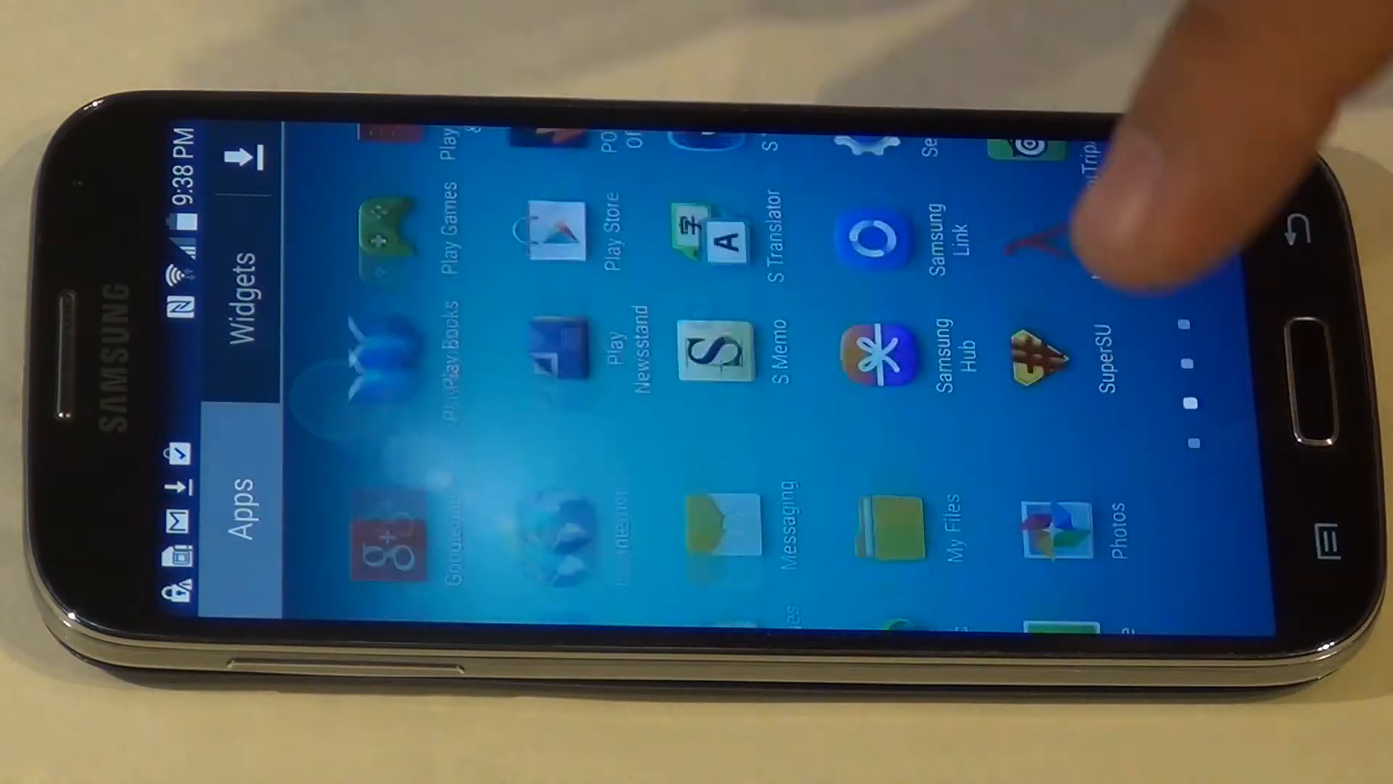
click(1032, 355)
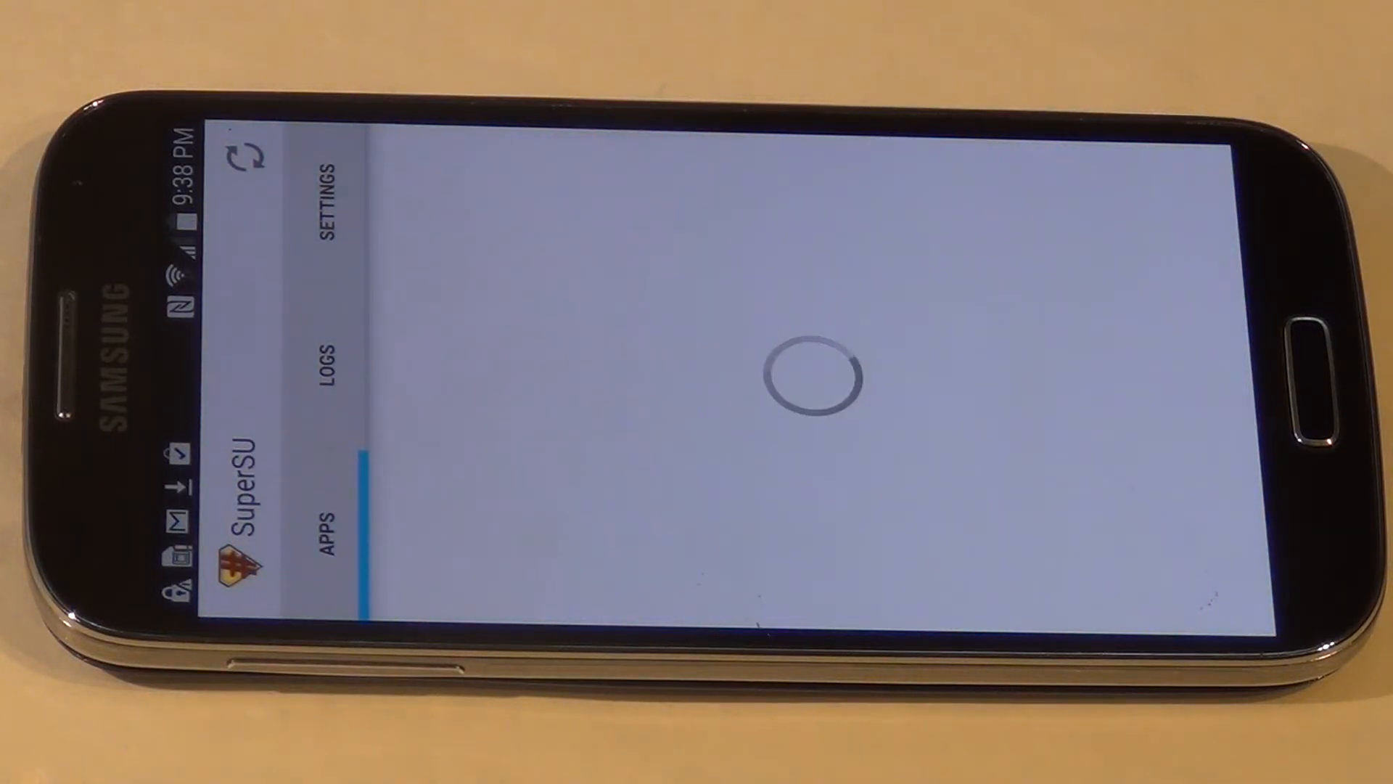
click(329, 204)
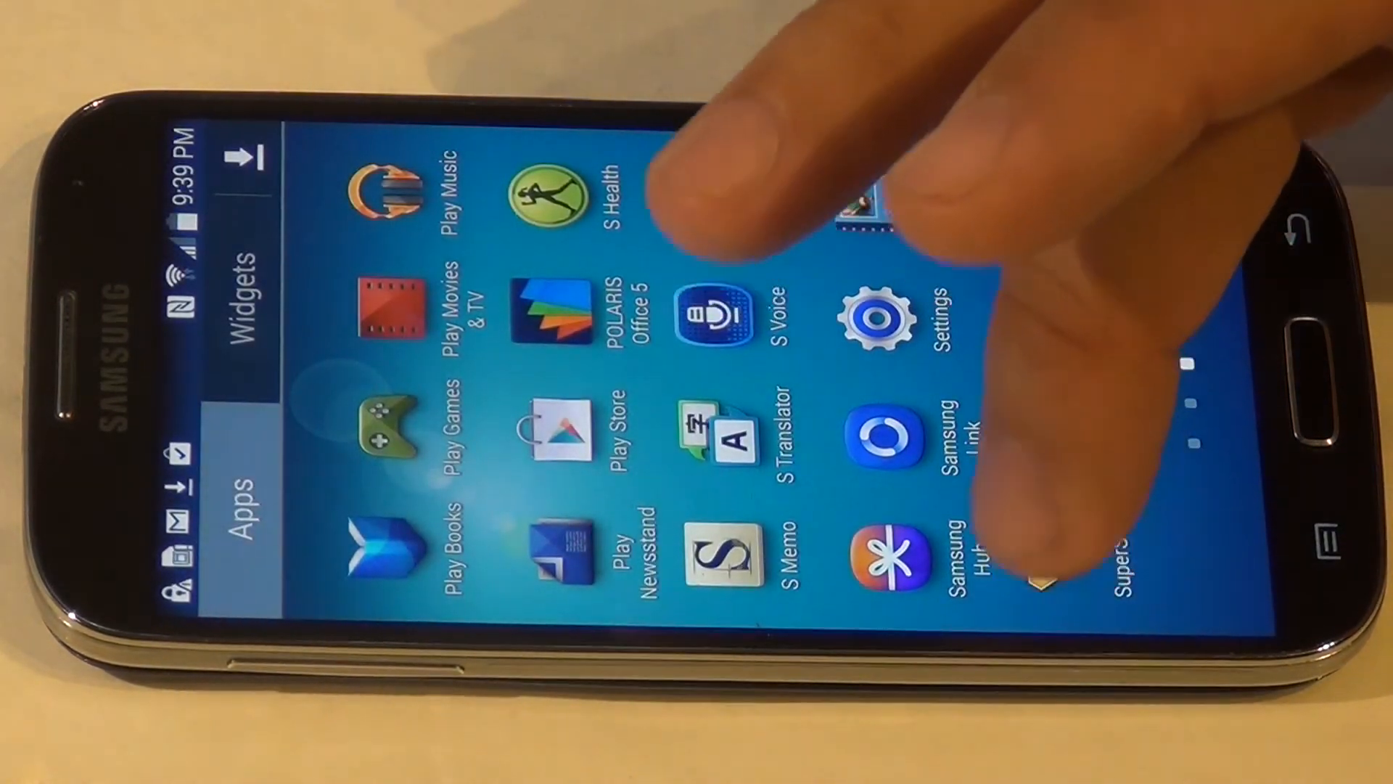
click(1048, 559)
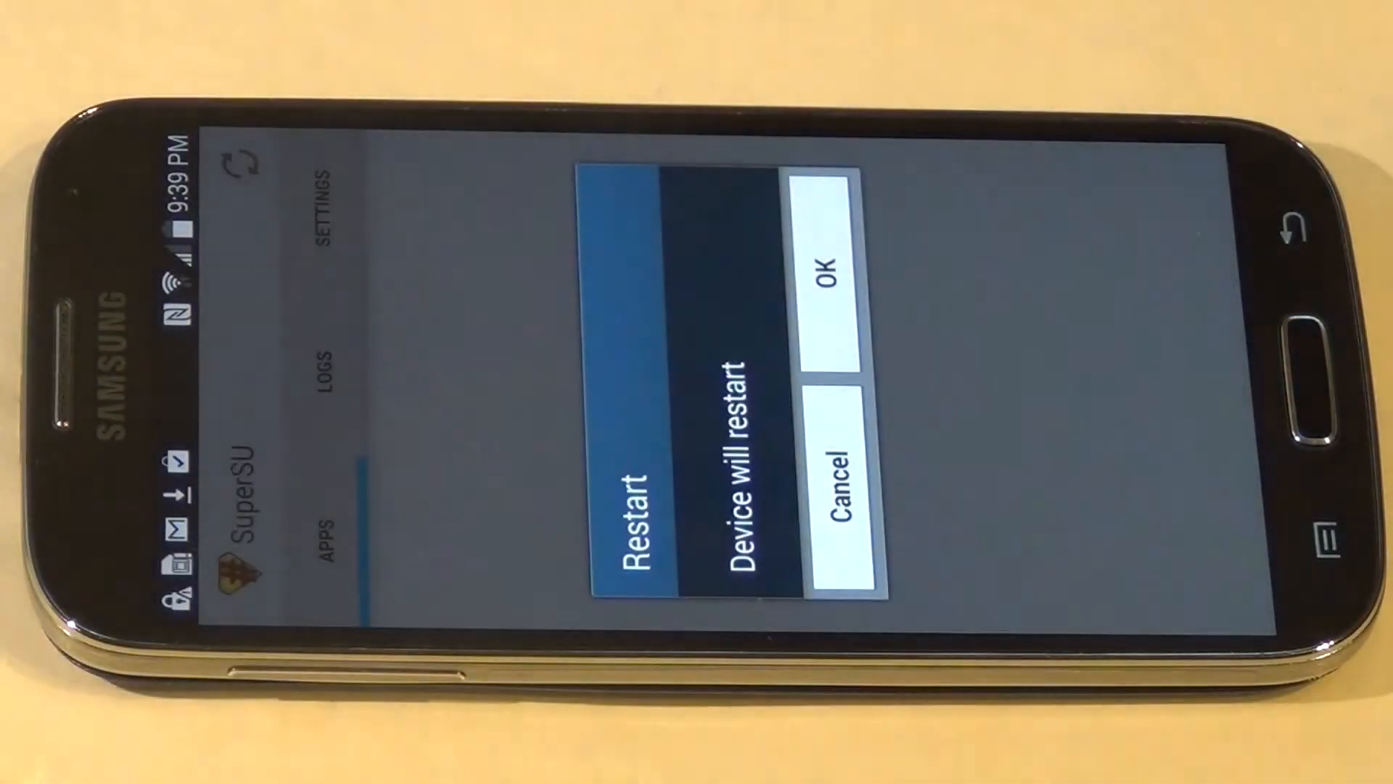
click(831, 272)
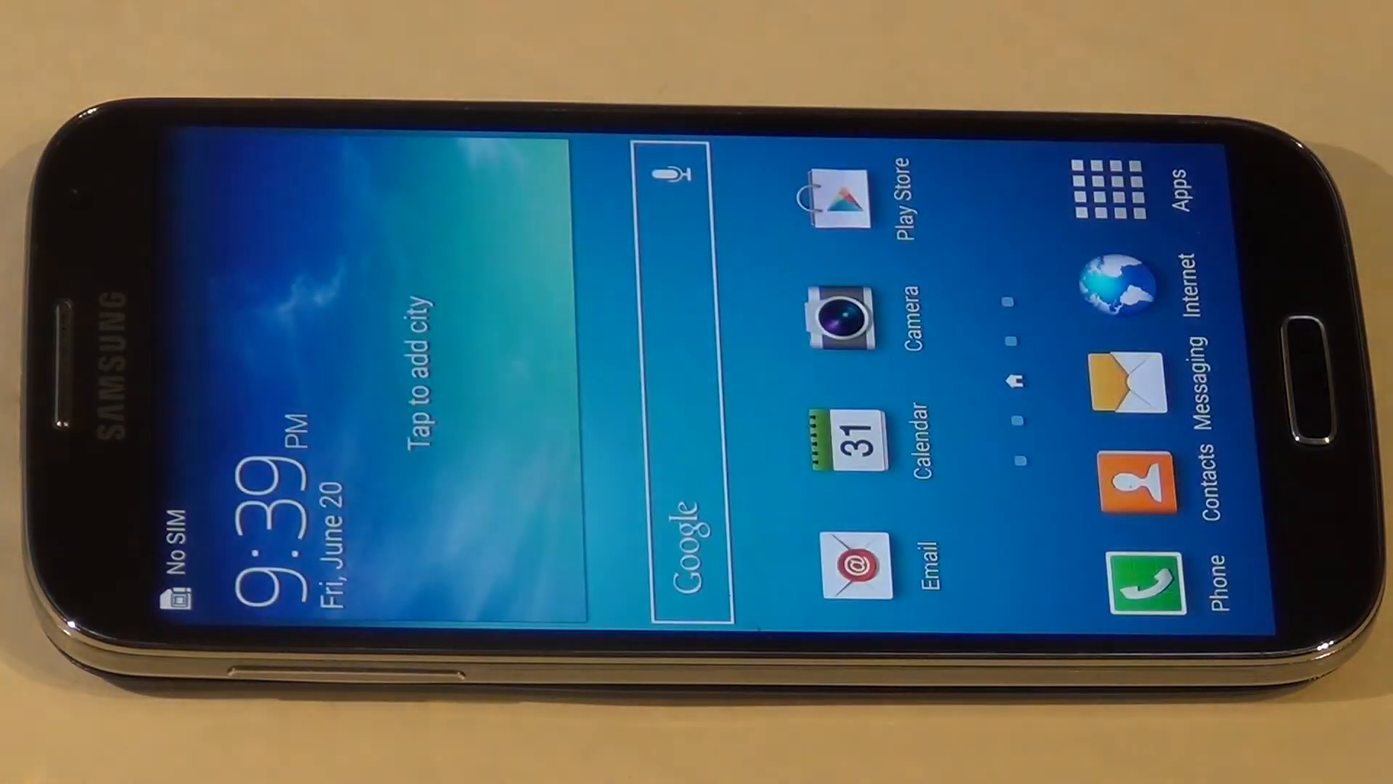
- Launch SuperSU, approve disabling KNOX, acknowledge the success message, and relaunch SuperSU
click(1106, 186)
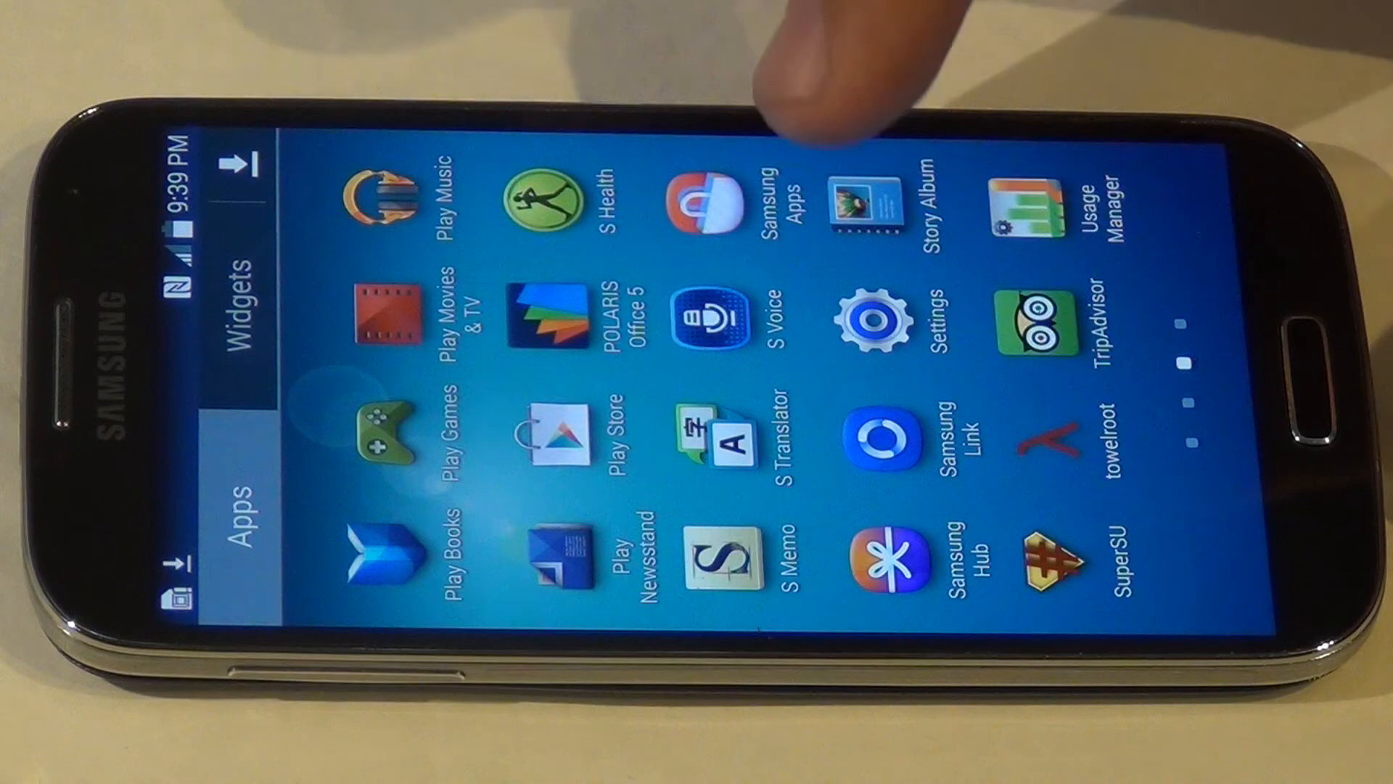
click(1057, 557)
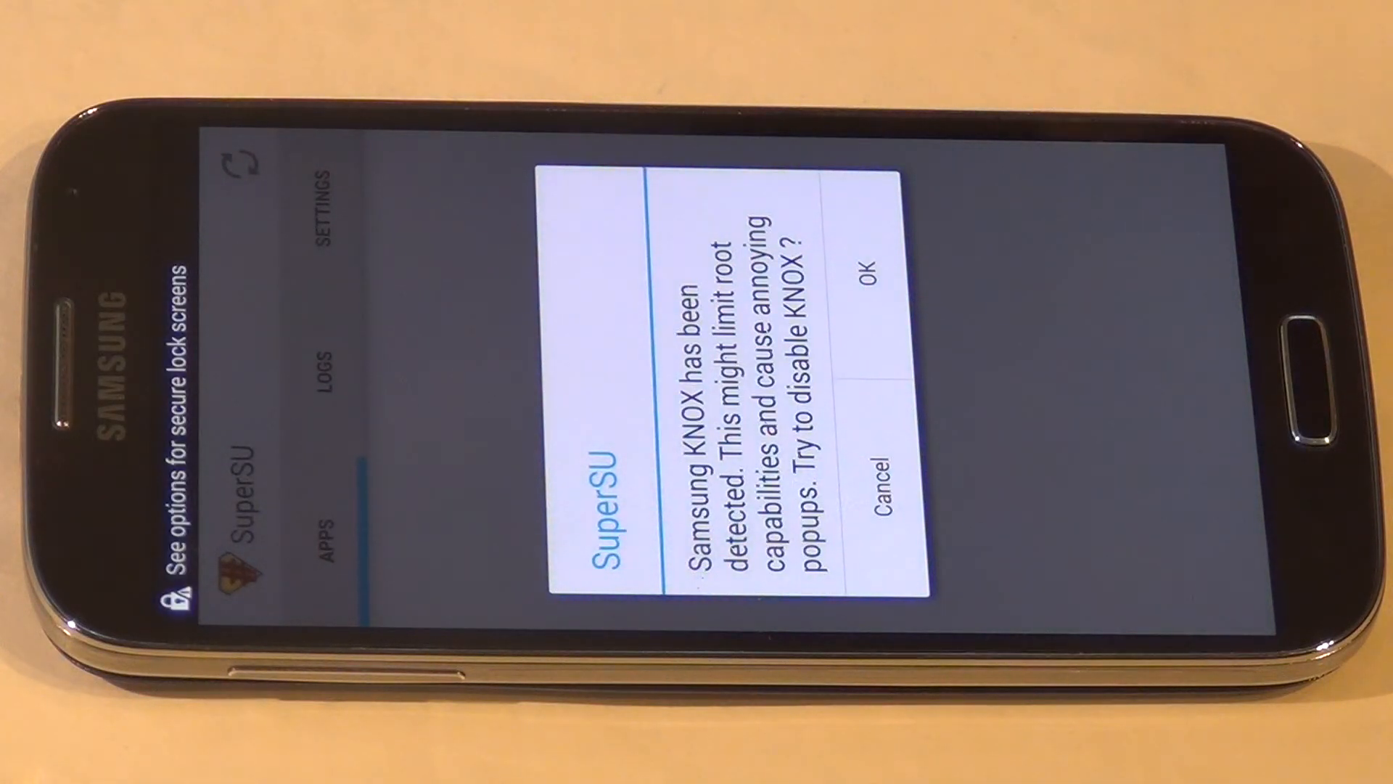
click(869, 276)
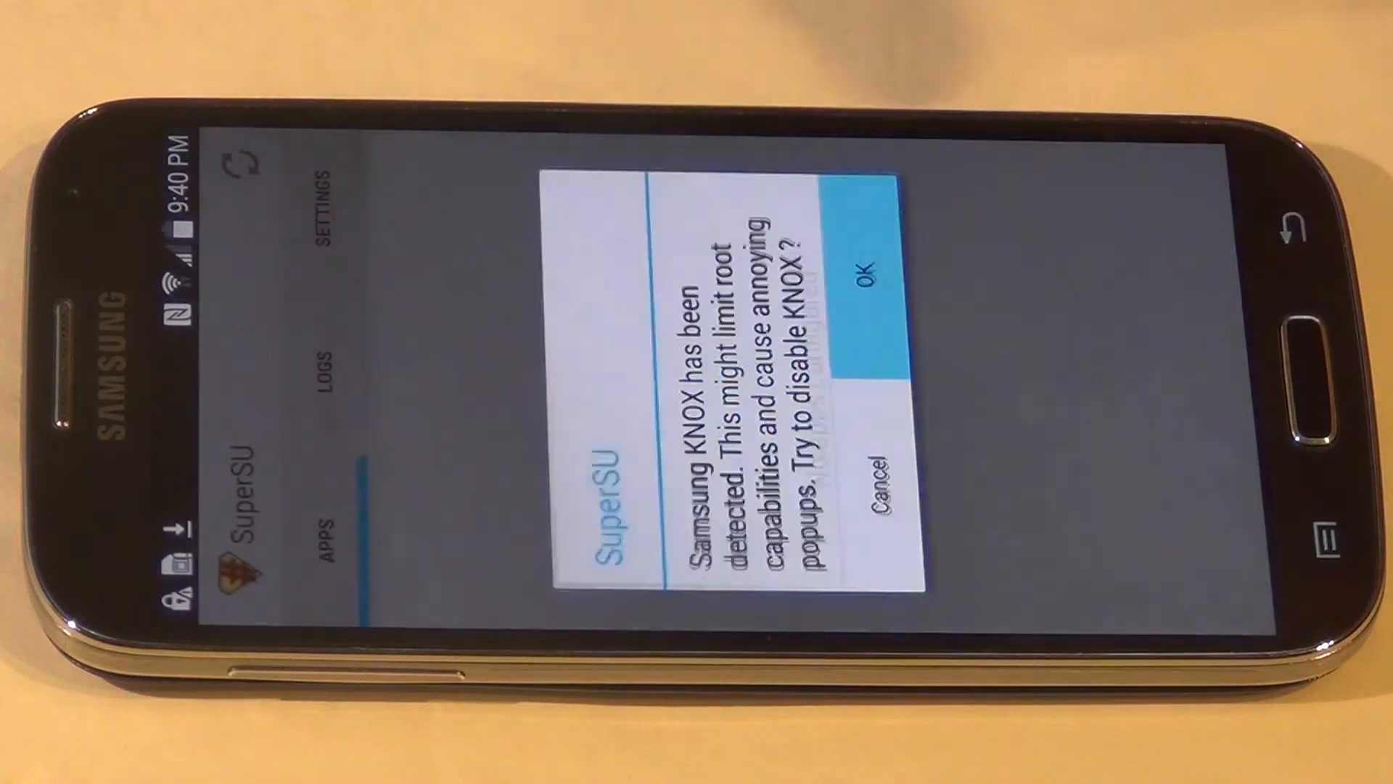
click(866, 276)
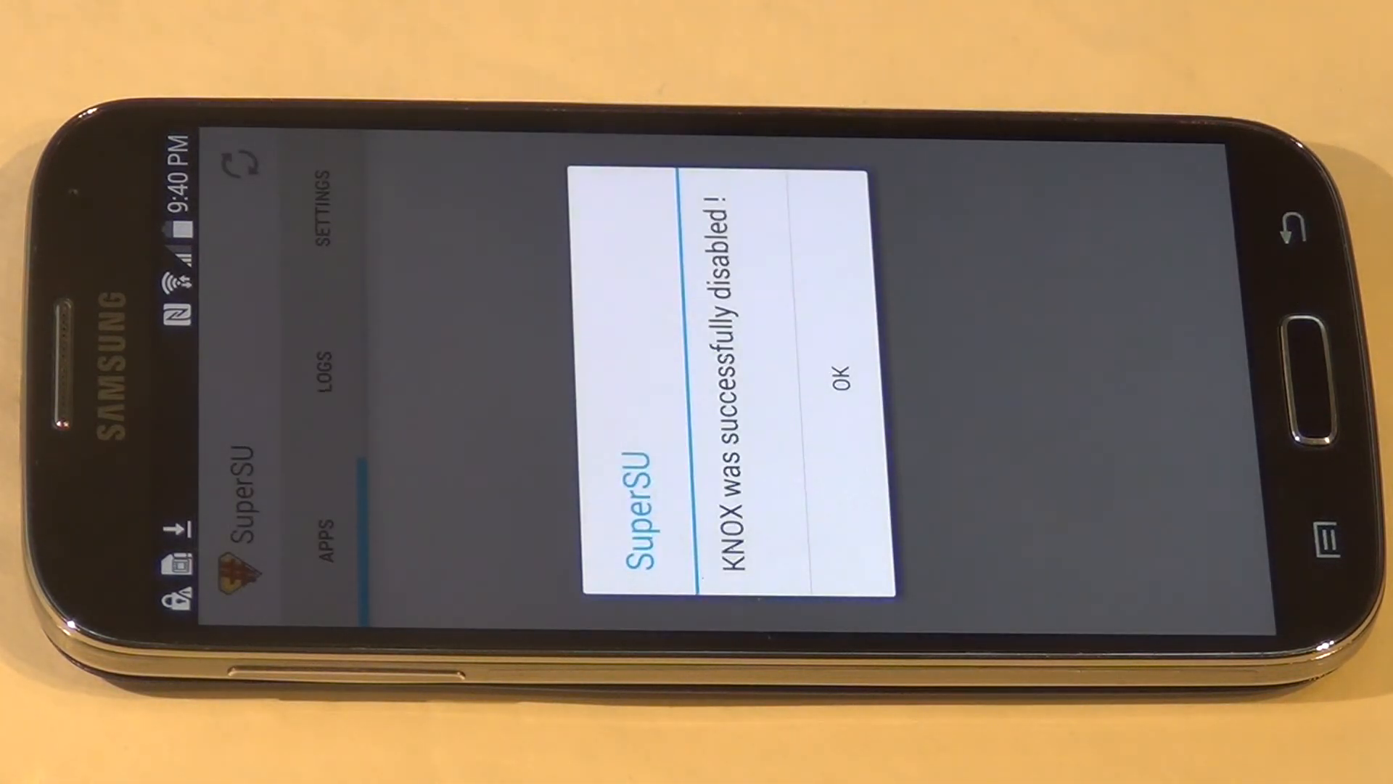
click(844, 369)
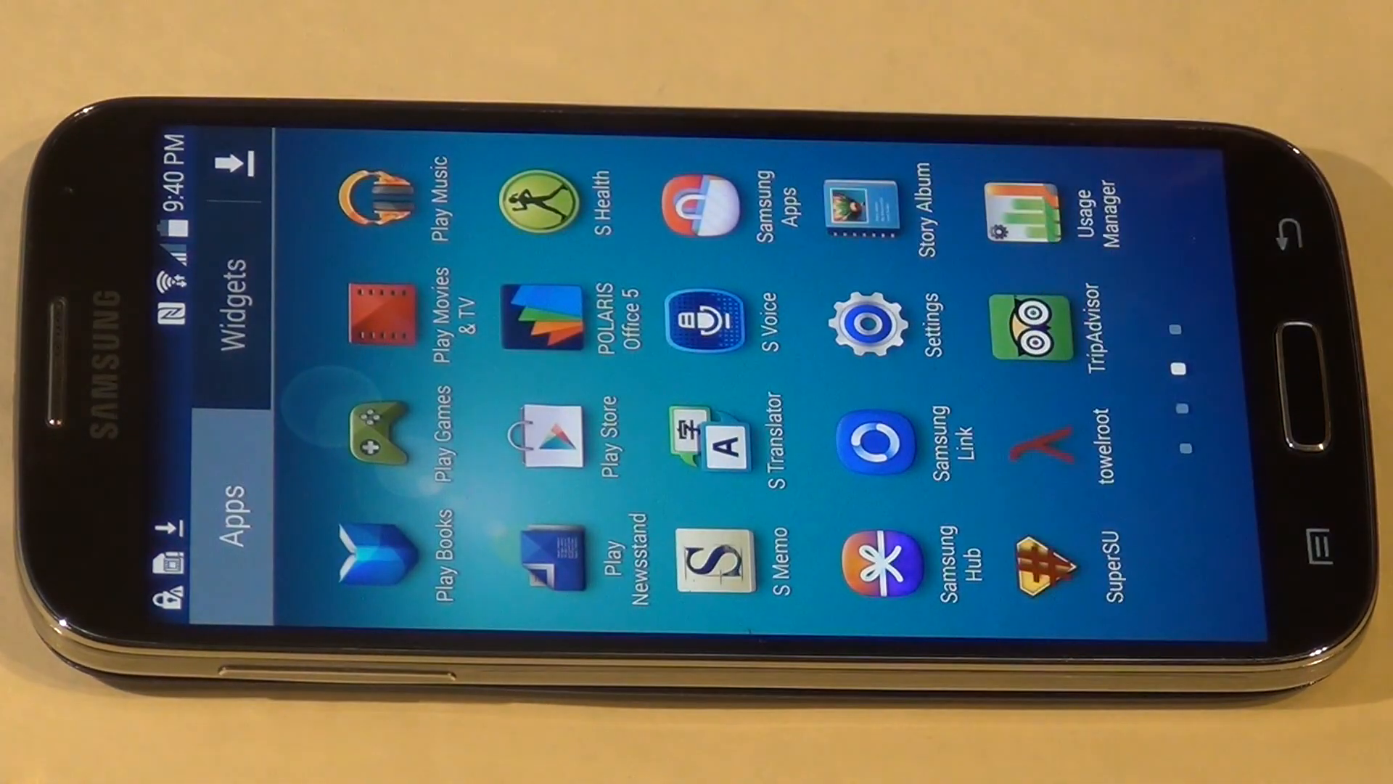
click(1045, 560)
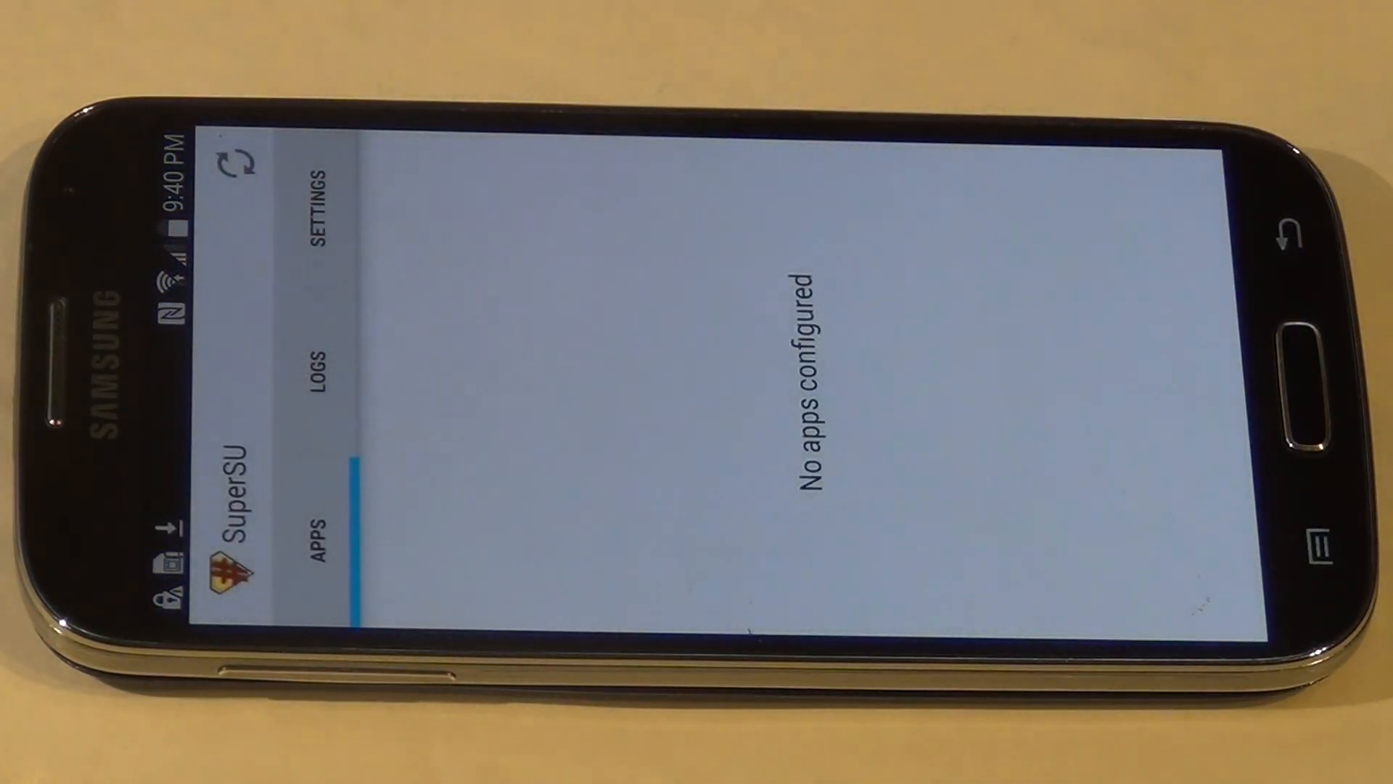